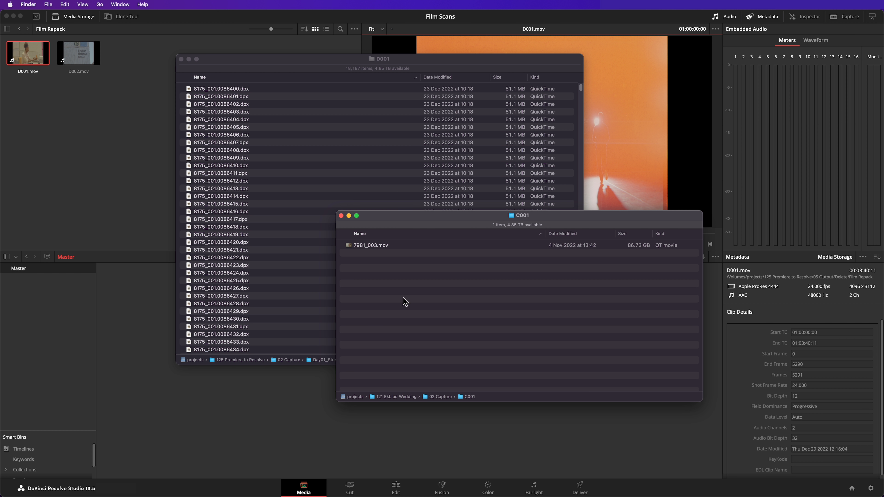
mouse_move(374, 299)
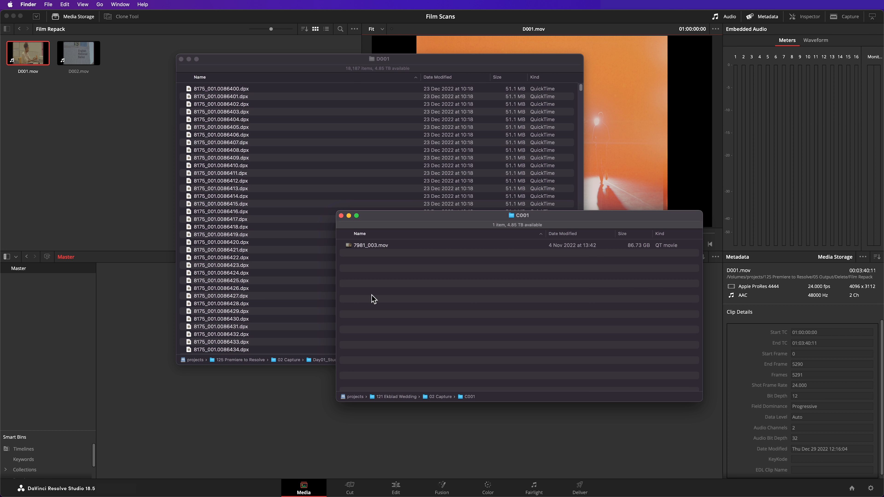
- Bring the D001 scan folder's Finder window to the front
left_click(381, 59)
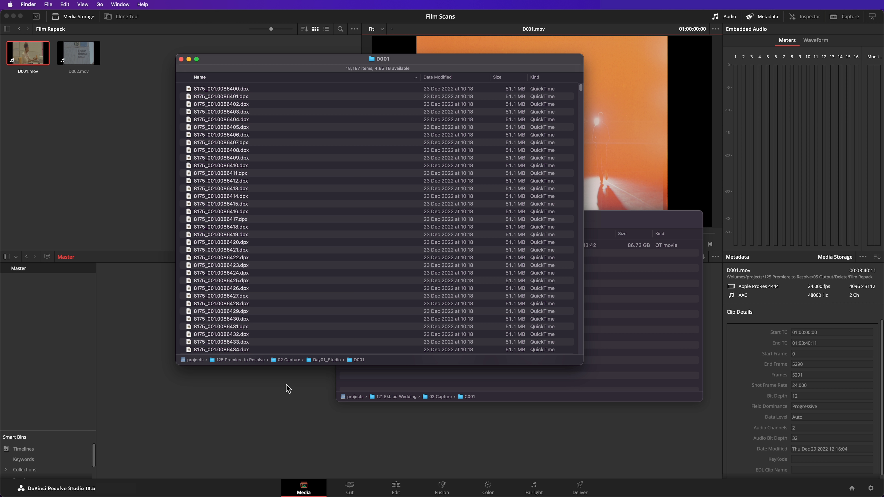
mouse_move(135, 210)
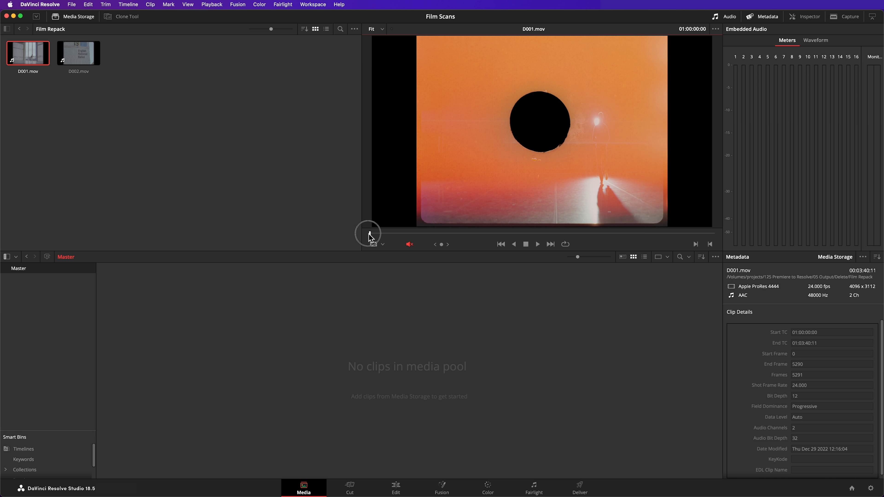
left_click_drag(367, 233, 370, 233)
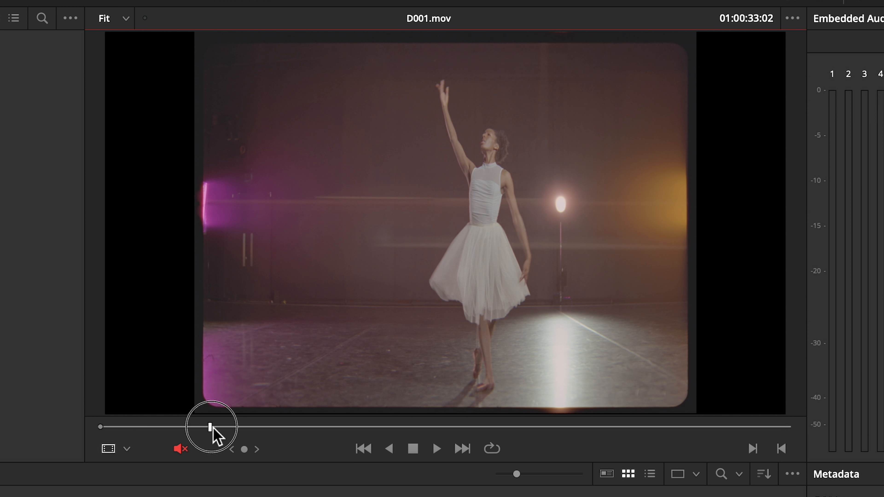
key("right")
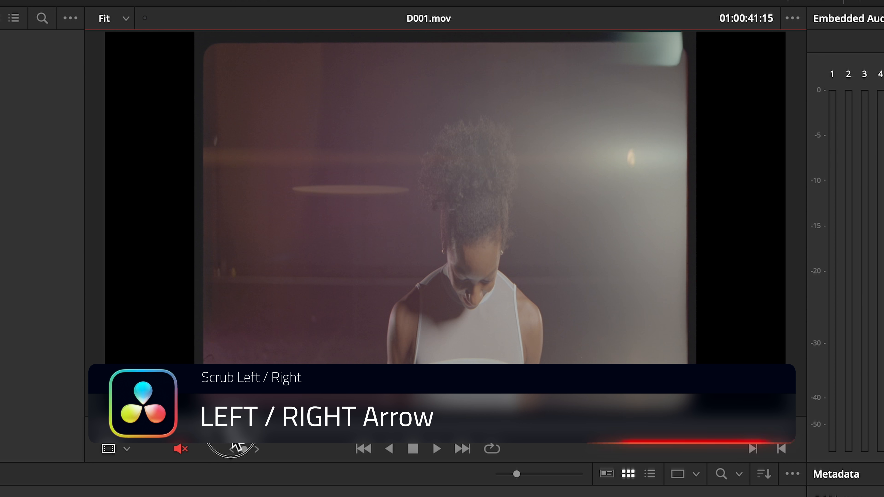
key("Left")
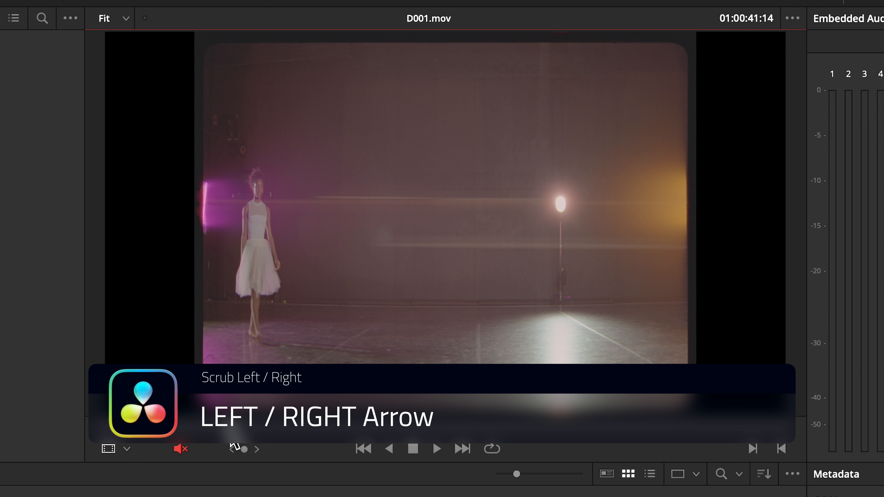
key("right")
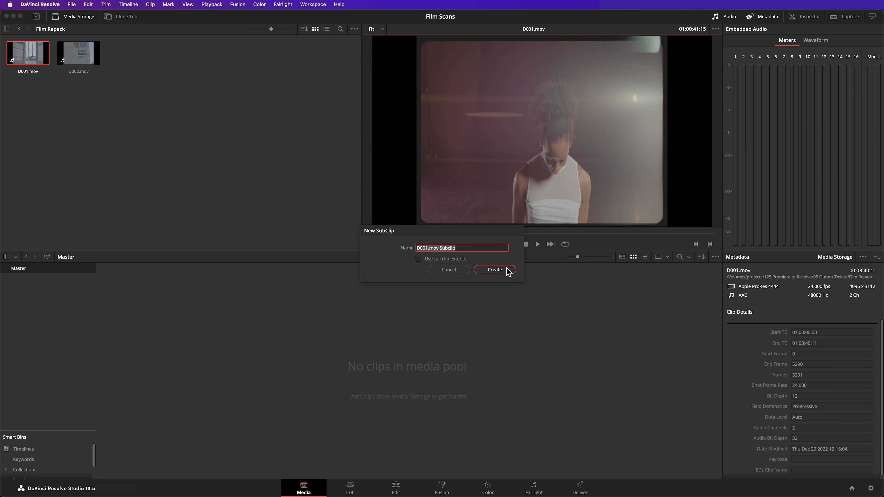
left_click(494, 270)
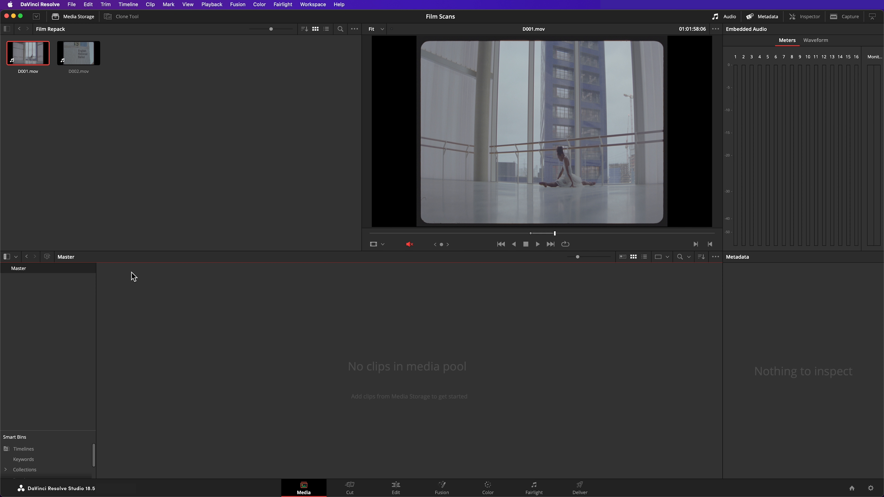
- Open Scene Cut Detection for D001.mov from Media Storage
right_click(28, 53)
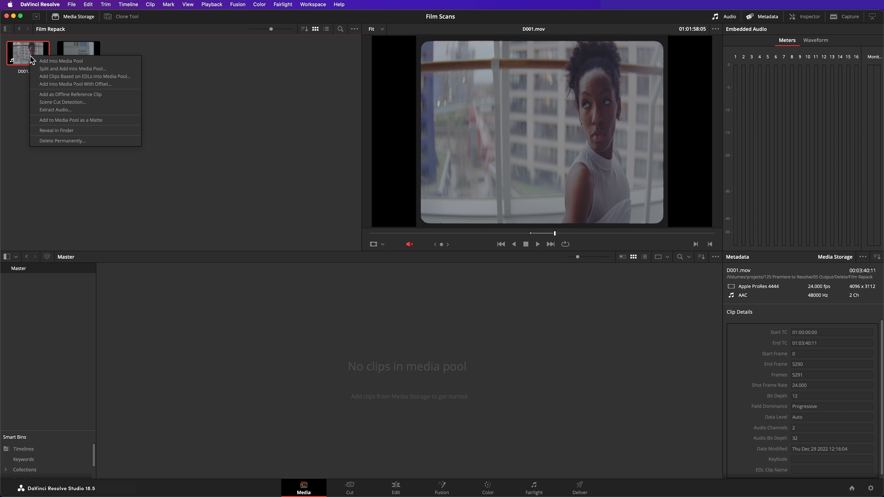
left_click(62, 102)
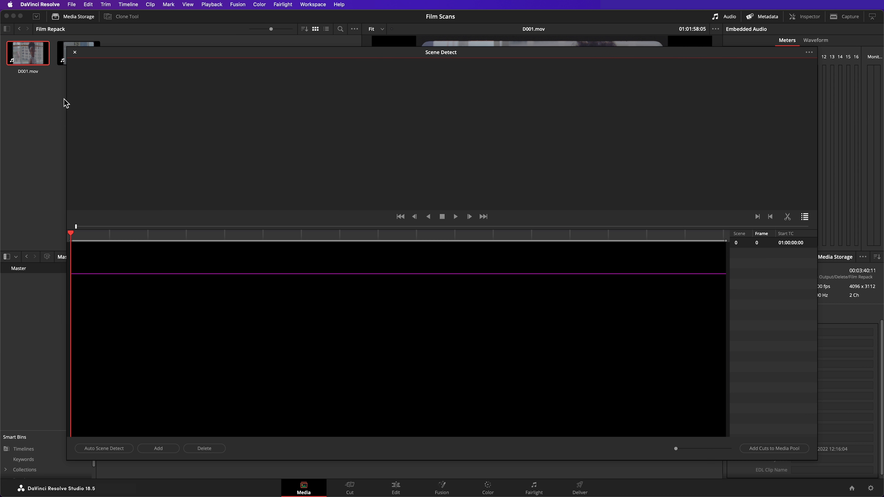
- Run Auto Scene Detect across the whole D001.mov clip
left_click(103, 447)
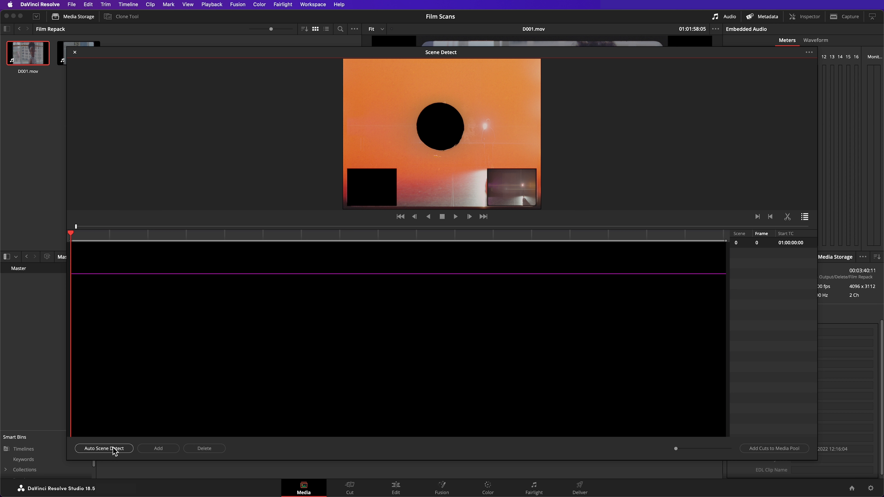
left_click(103, 448)
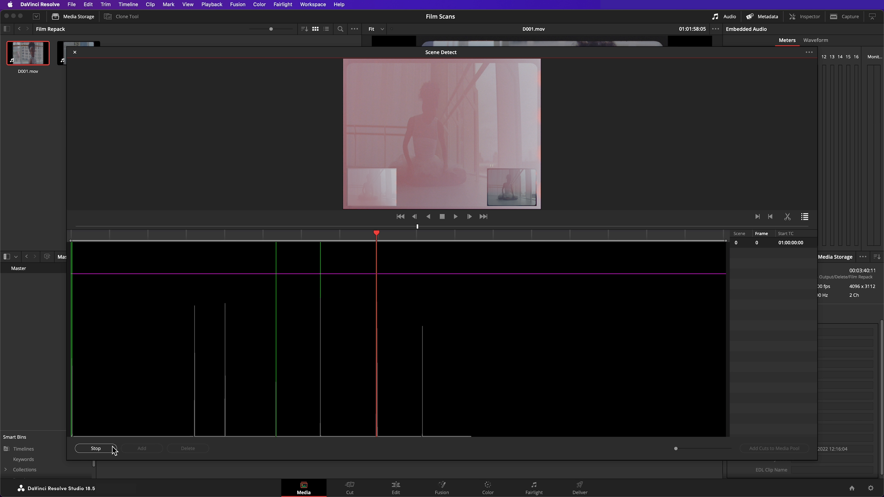
left_click(96, 448)
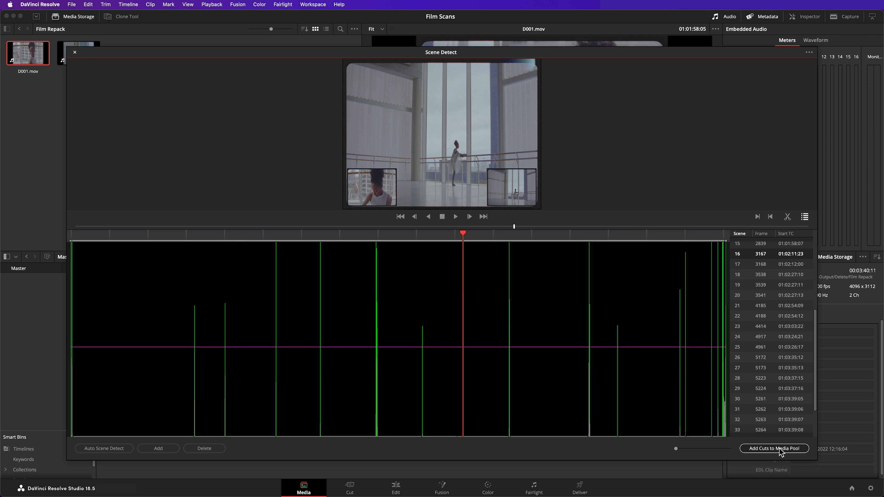
- Add the D001 cuts to the media pool, sort the list by Duration and remove the few-frame slivers
left_click(773, 448)
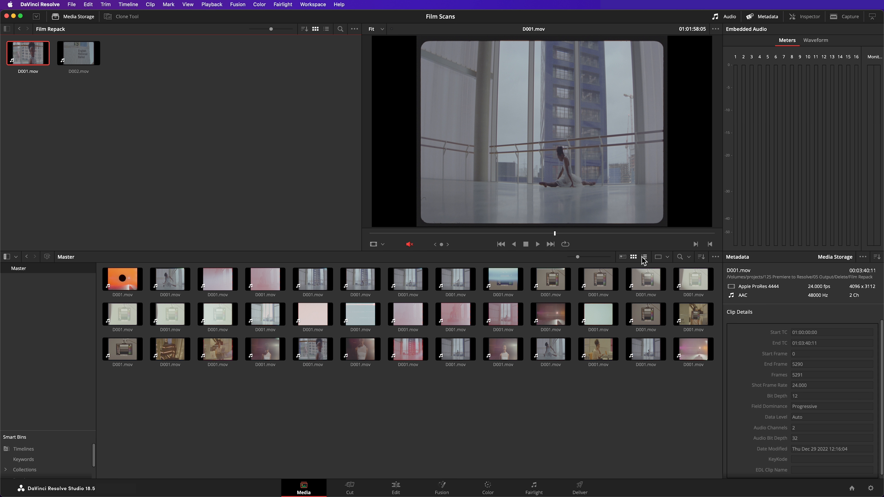
left_click(643, 257)
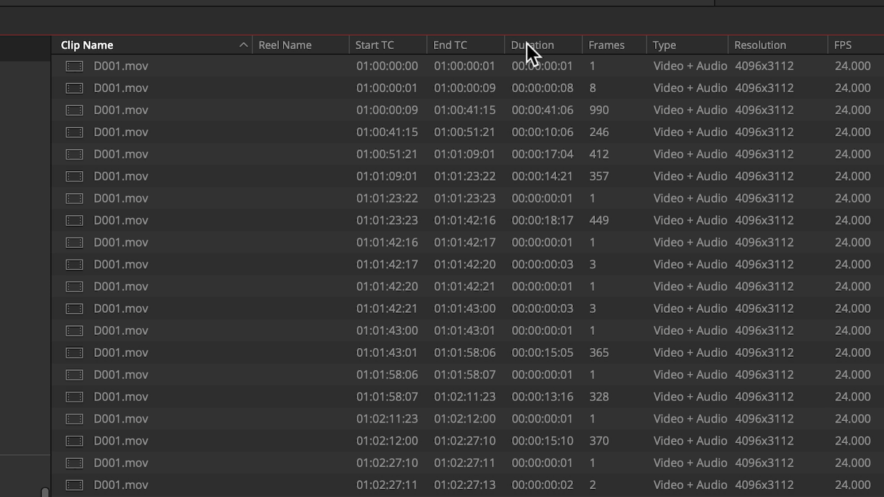
left_click(532, 45)
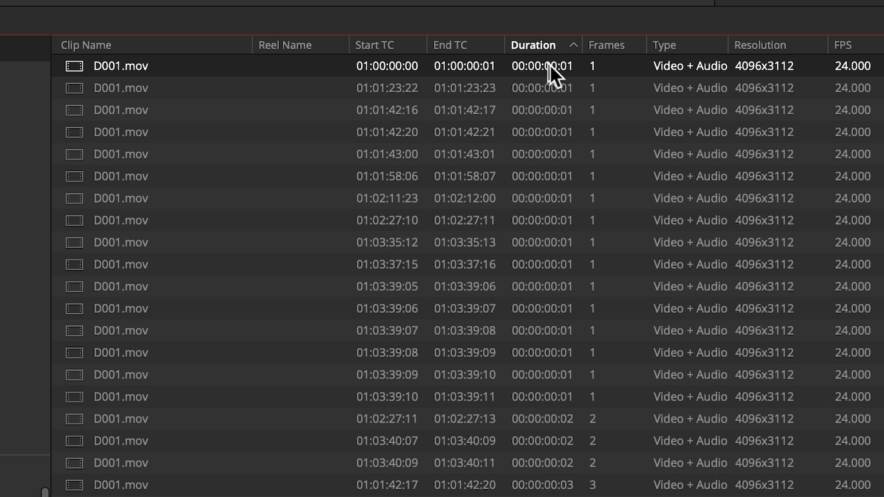
scroll("down", 3)
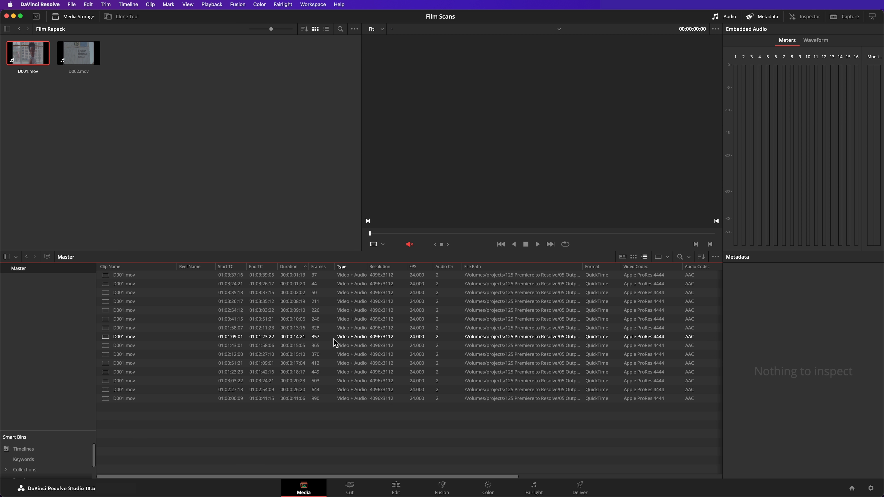
left_click(632, 257)
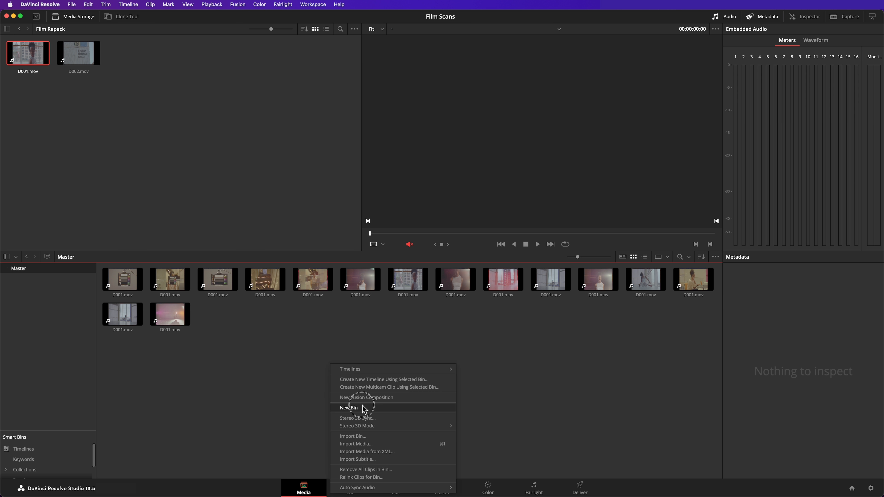
- Create the bins and build a D002 timeline from D002.mov, then open it for editing
left_click(349, 407)
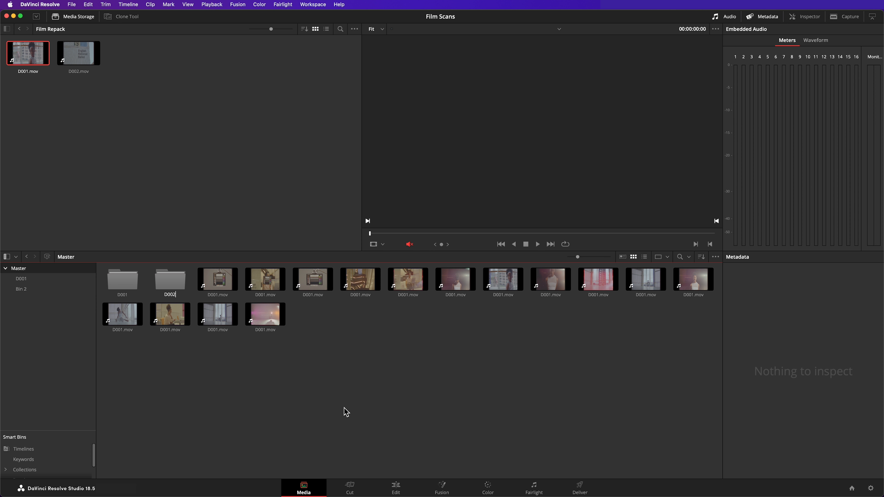
double_click(169, 281)
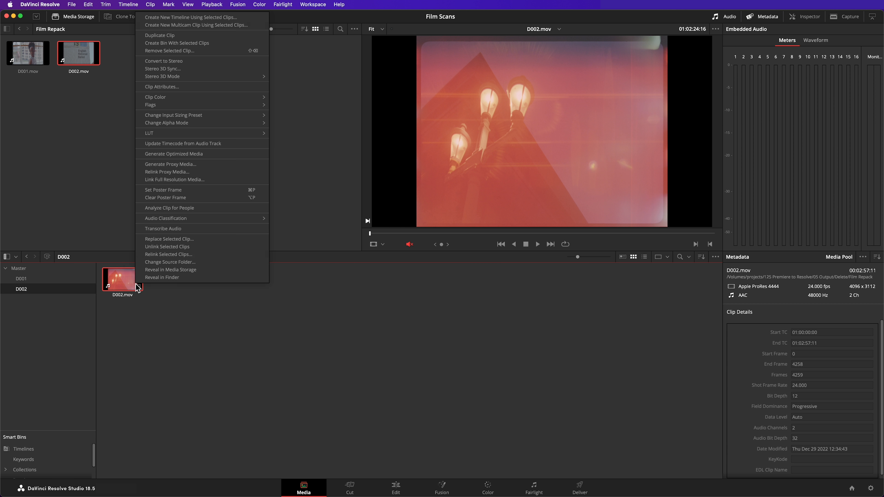
left_click(190, 17)
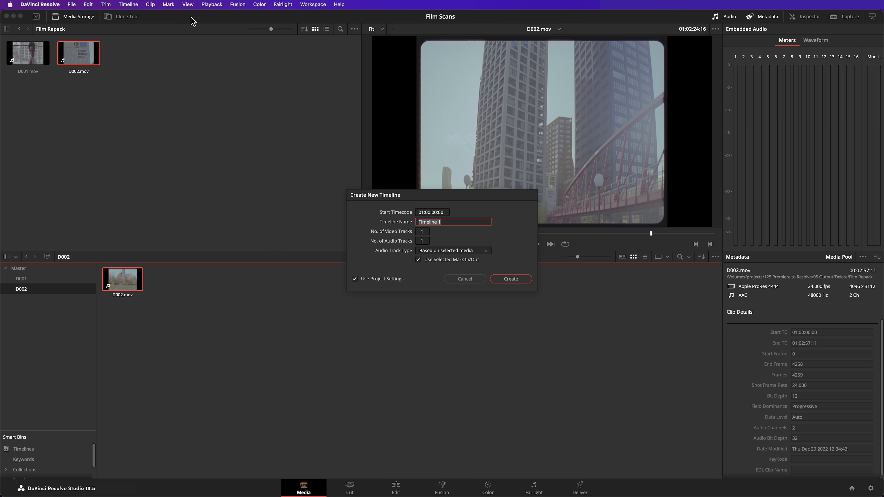
left_click(509, 278)
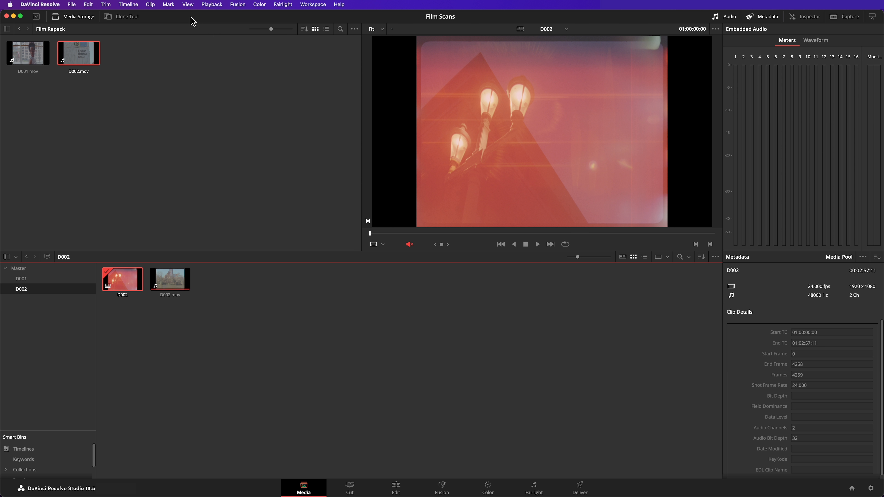
left_click(394, 487)
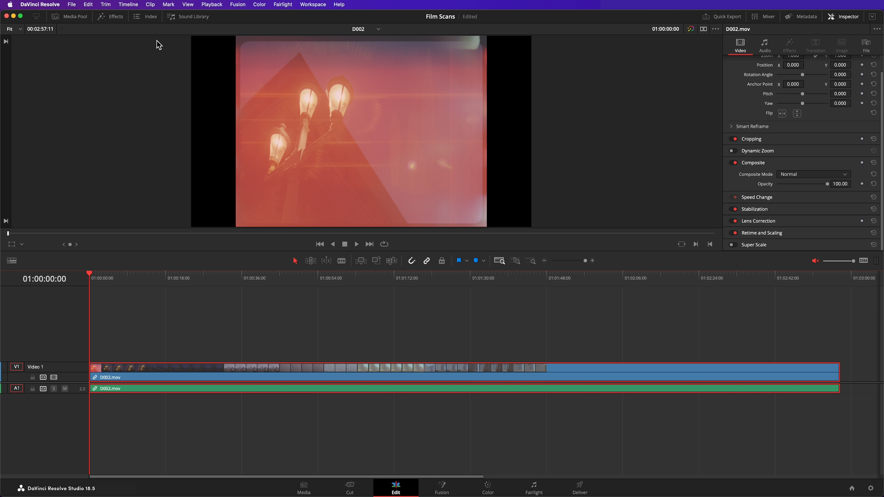
- Detect scene cuts on the D002 timeline so the clip splits at every shot change
left_click(128, 4)
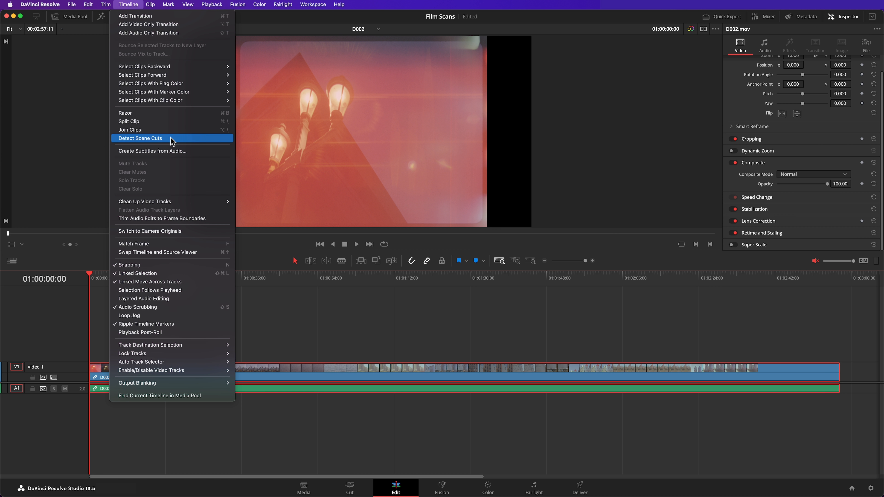
left_click(140, 138)
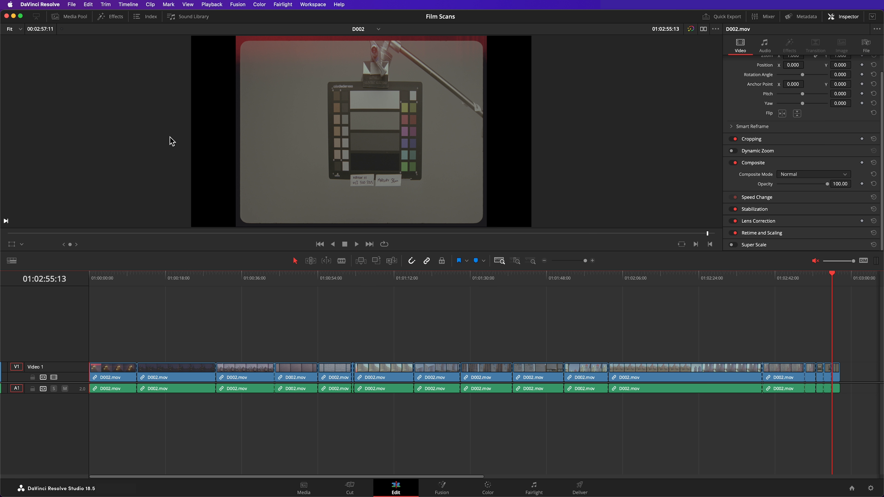
mouse_move(190, 283)
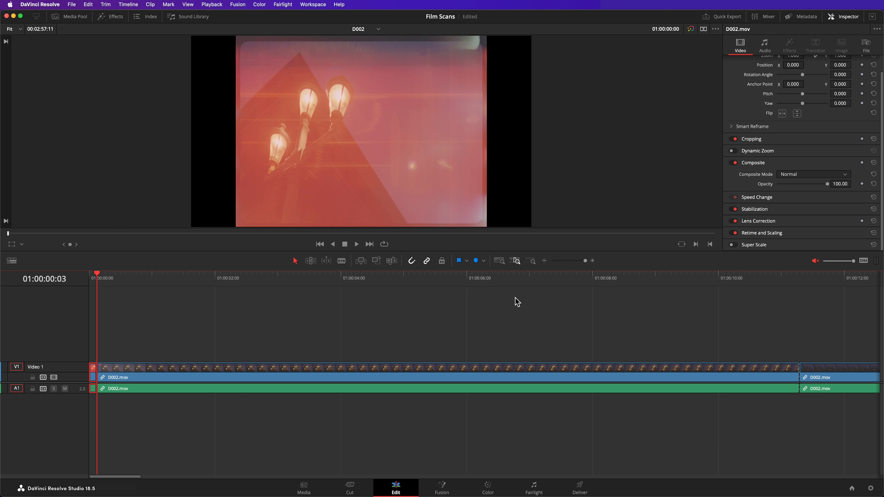
- Show the media pool and dual source/timeline viewers beside the split D002 timeline
key("Down")
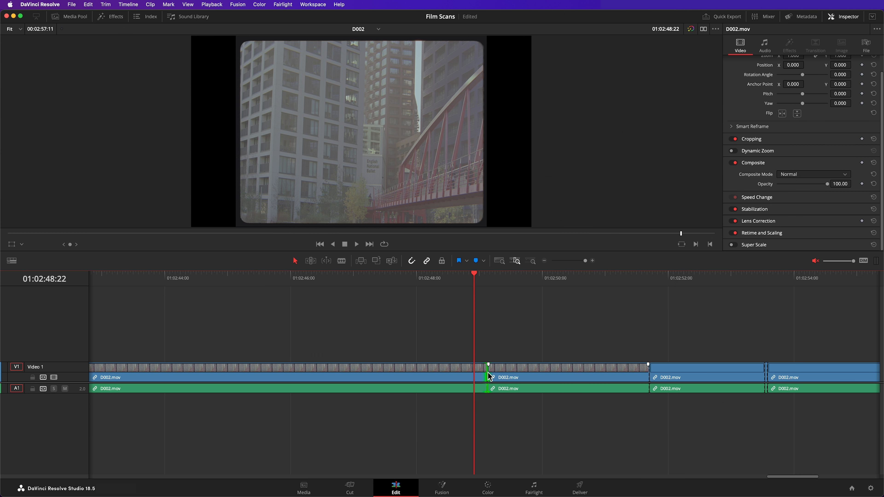
left_click(650, 278)
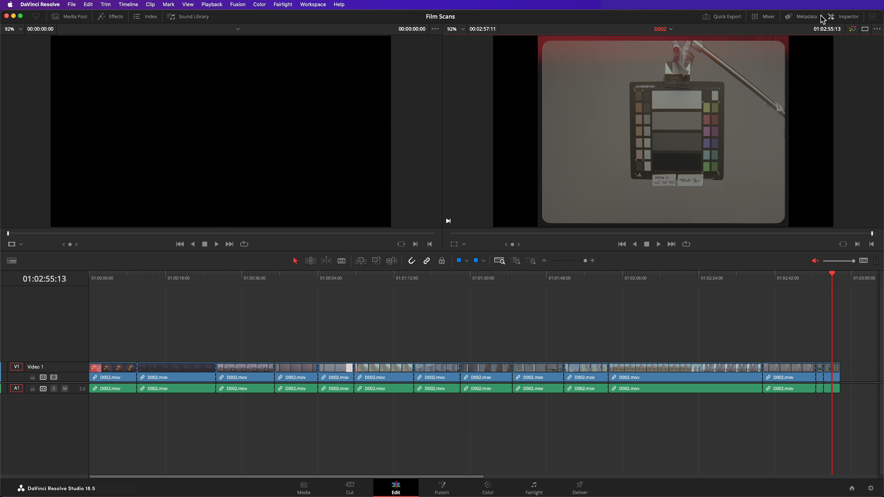
left_click(74, 16)
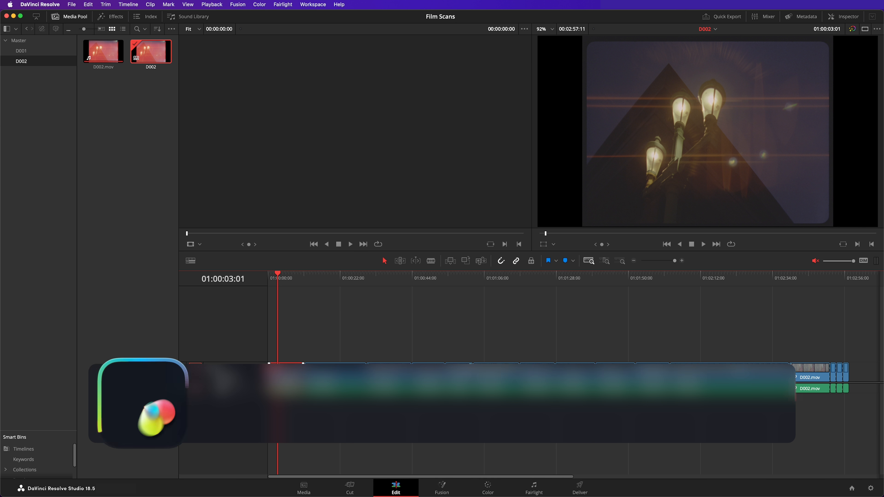
key("f")
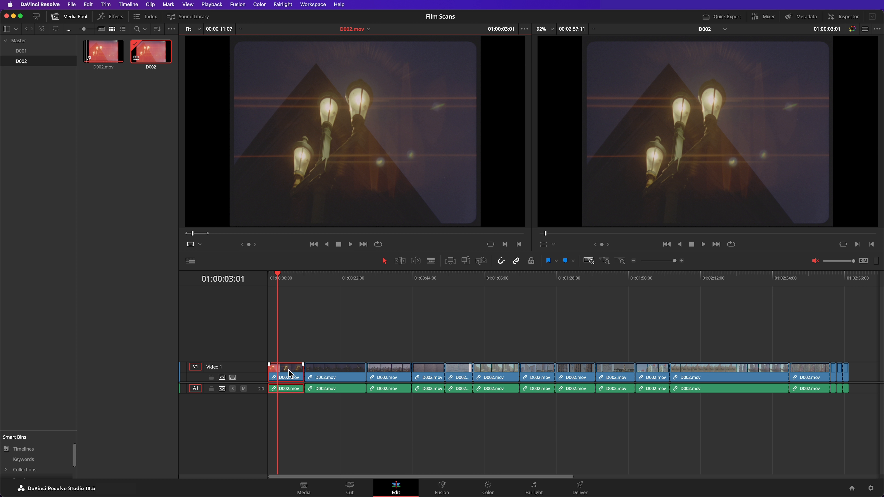
- Create D002.mov Subclip from the first lamppost shot with Opt+B
key("alt+b")
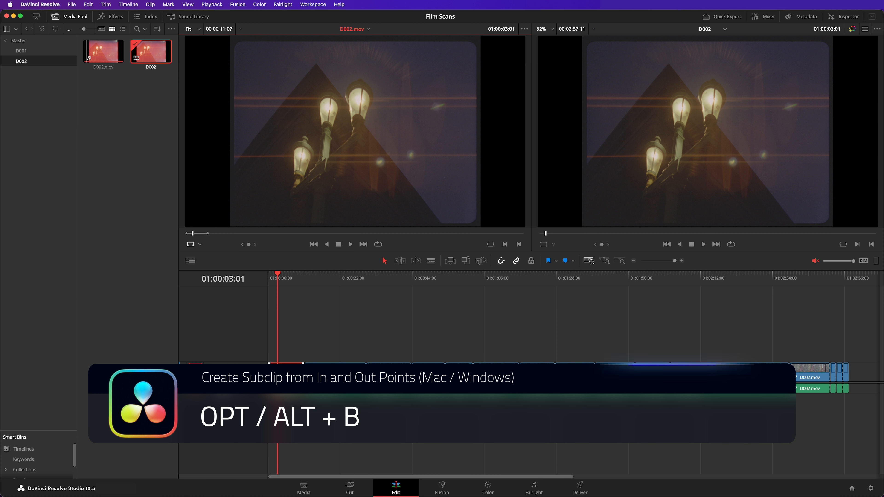
key("alt+b")
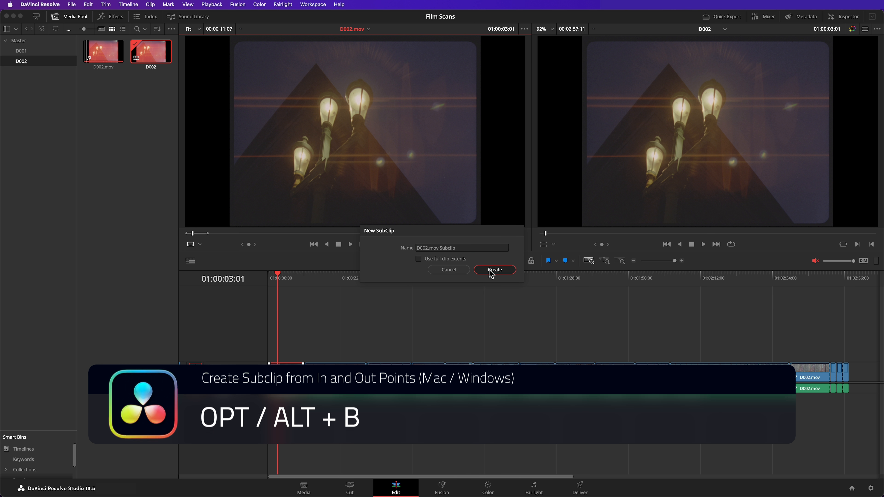
left_click(494, 269)
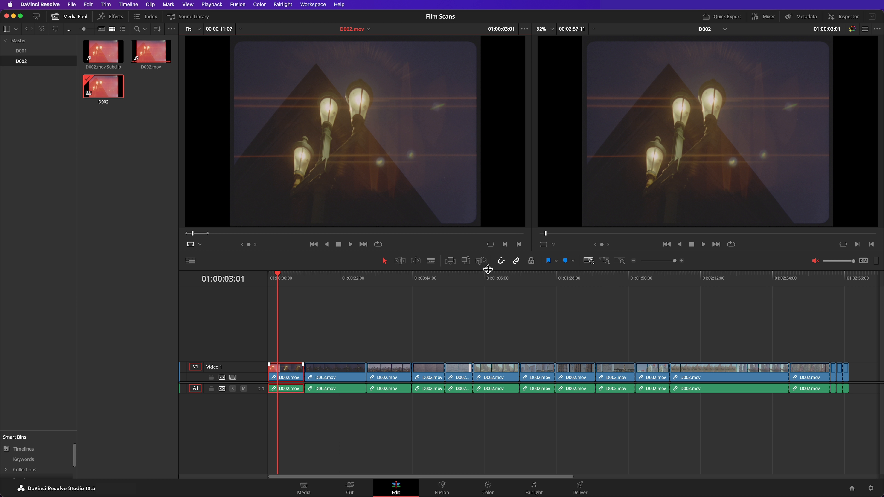
- Subclip every D002 timeline shot into the bin, then show D001 on the Media page
left_click(103, 51)
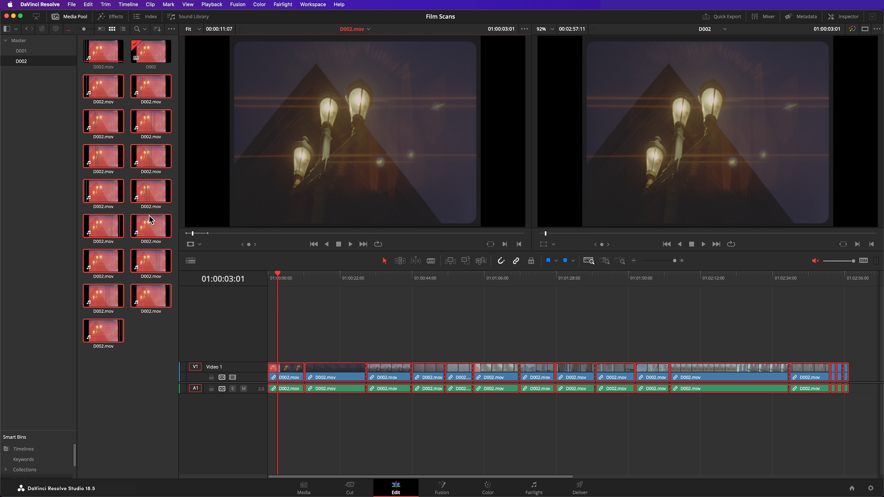
left_click(304, 486)
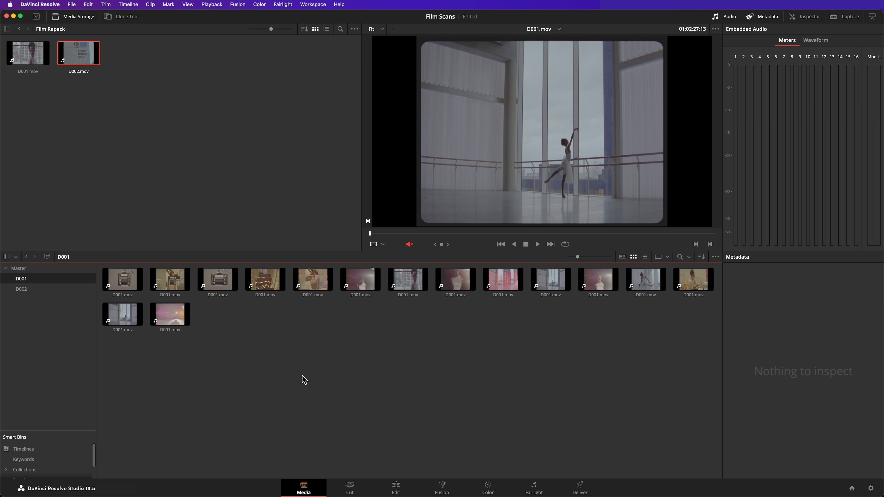
mouse_move(878, 490)
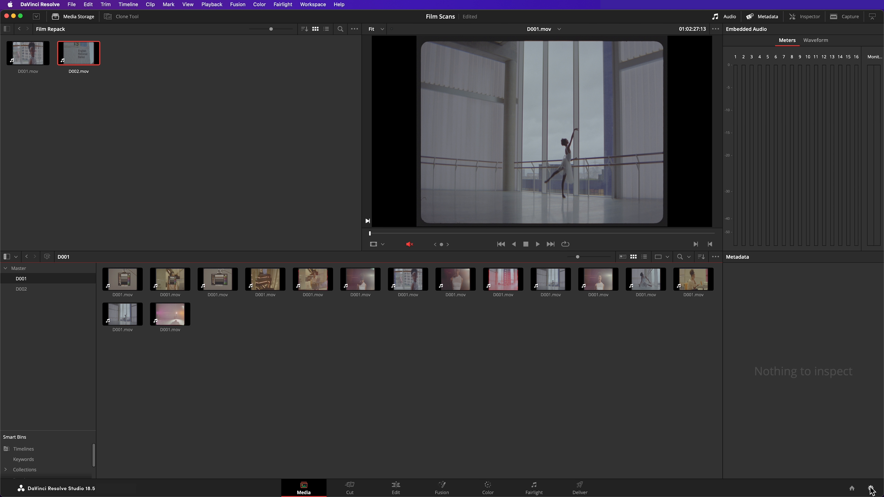
- Select all fifteen D001 clips and bring up their clip options menu
left_click(474, 99)
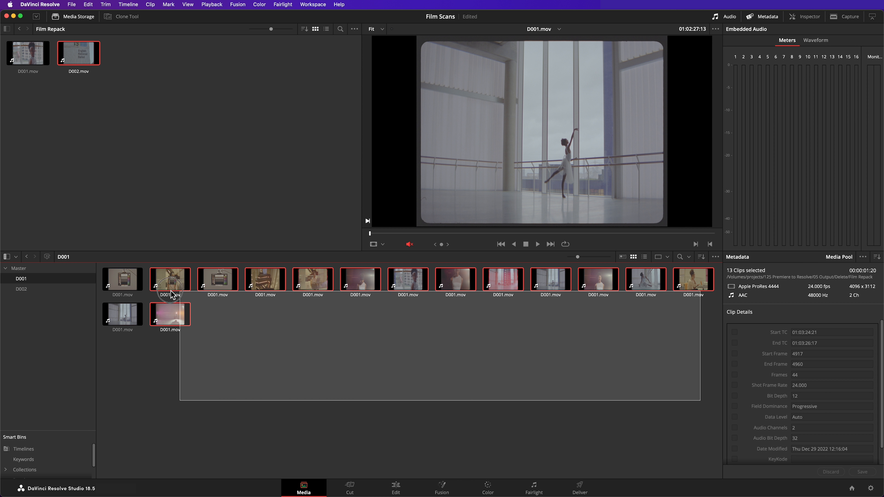
right_click(169, 279)
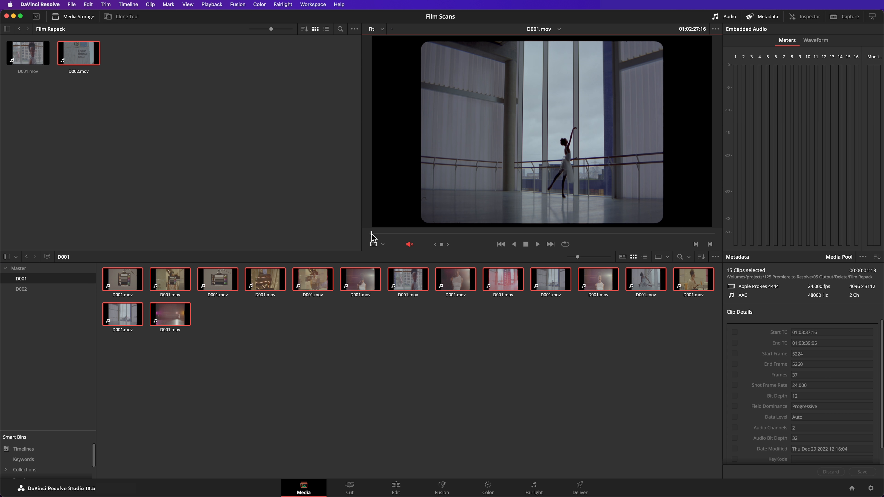
left_click(535, 243)
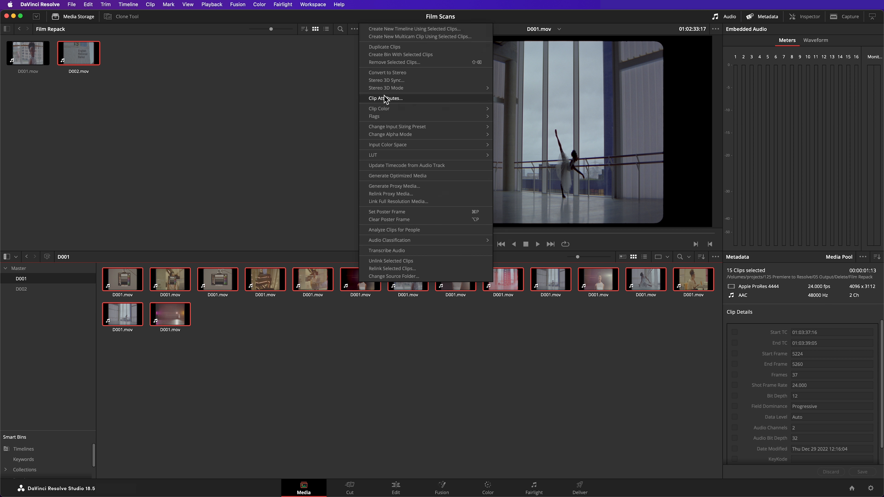
- Give the selected D001 shots a 1.5 pixel aspect ratio via Clip Attributes and play one back to check
left_click(385, 98)
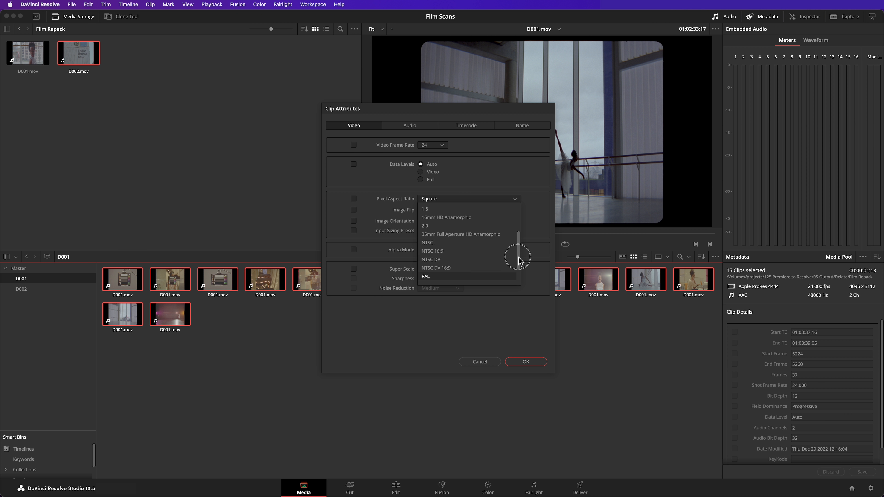
left_click(425, 209)
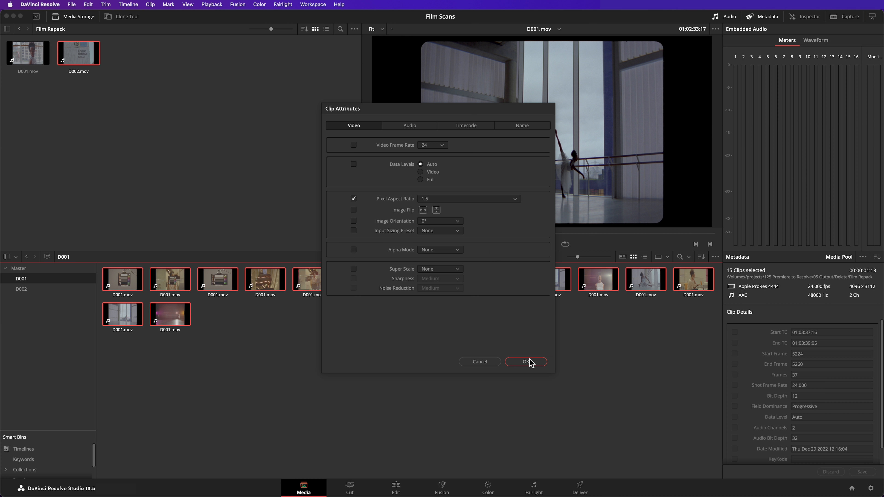
left_click(525, 361)
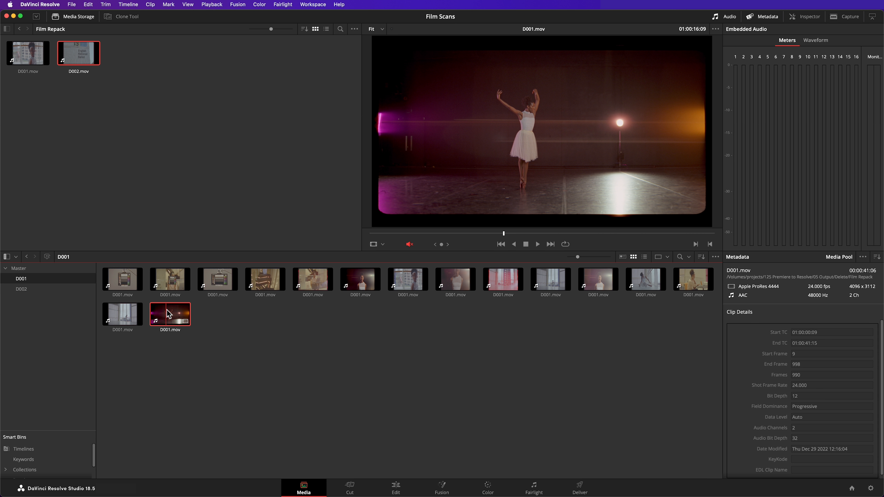
left_click(536, 244)
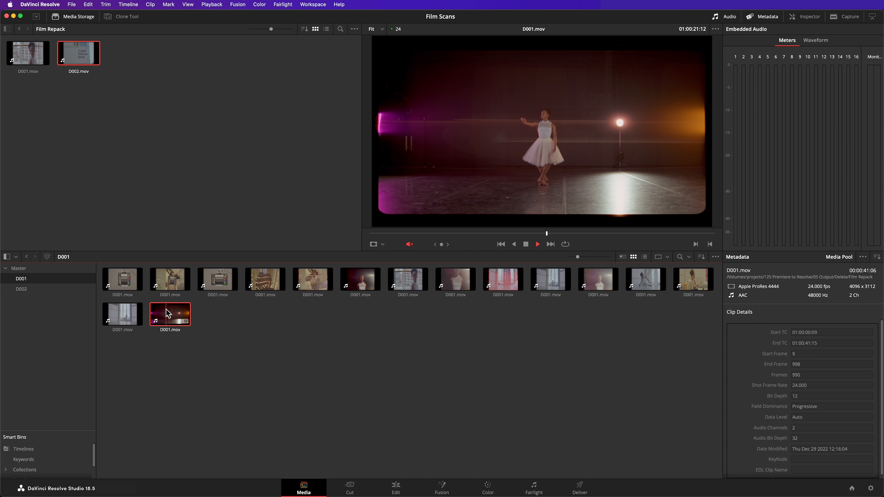
left_click(535, 244)
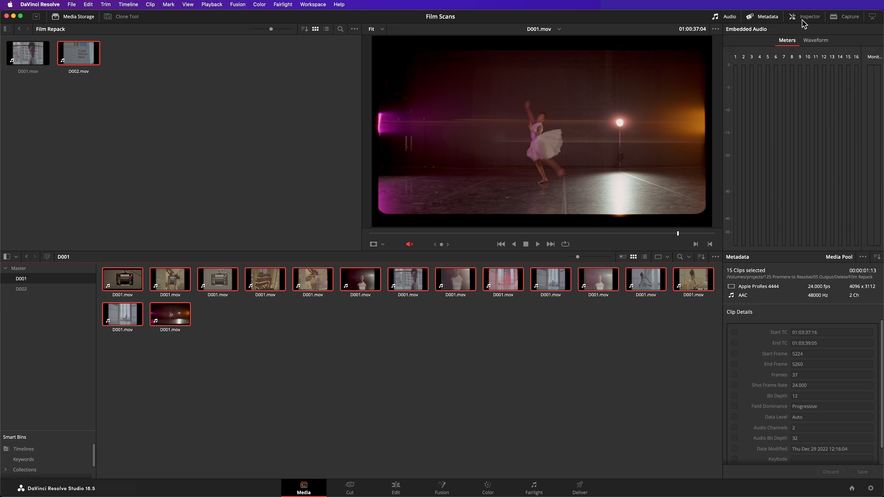
- Nudge the Transform Zoom up slightly in the Inspector to crop the film gate edges
left_click(809, 16)
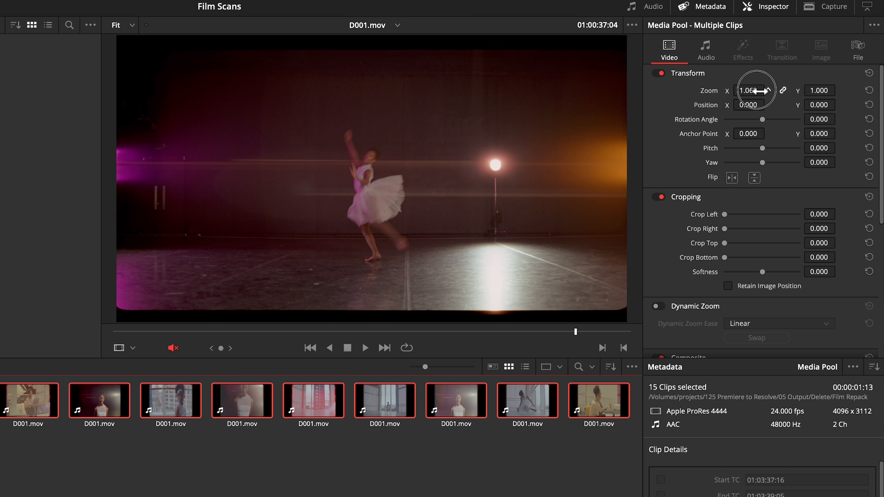
left_click_drag(752, 90, 758, 90)
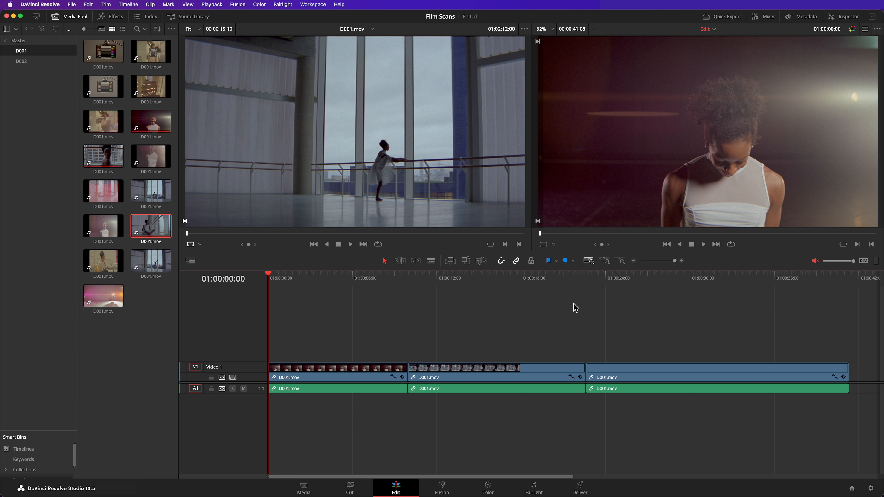
mouse_move(703, 246)
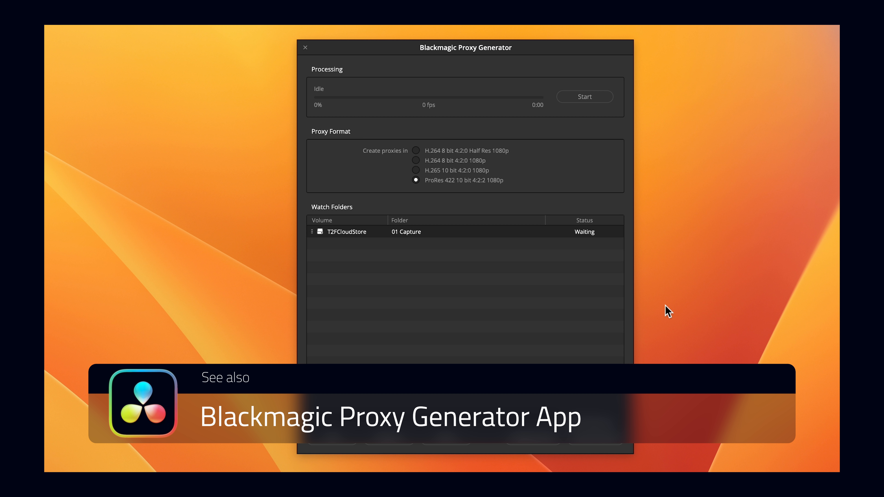
left_click(416, 160)
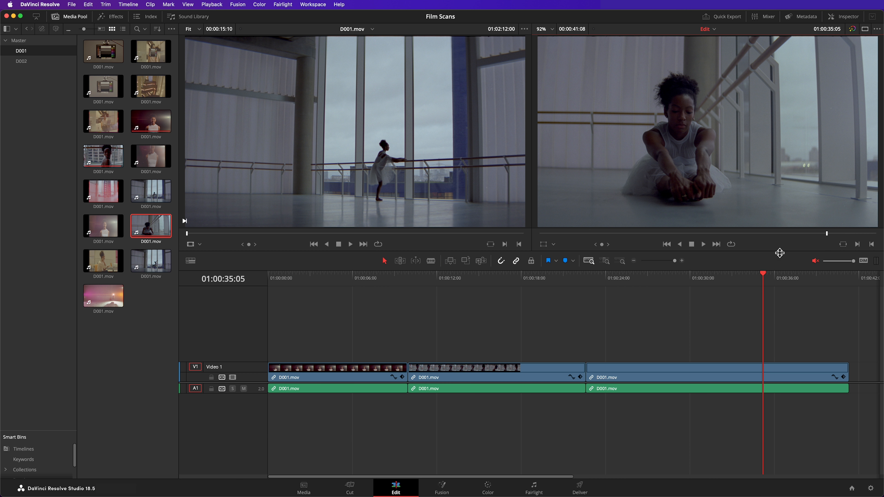
- In Master Settings, set proxy media resolution to Half and format to ProRes 422 LT
left_click(874, 488)
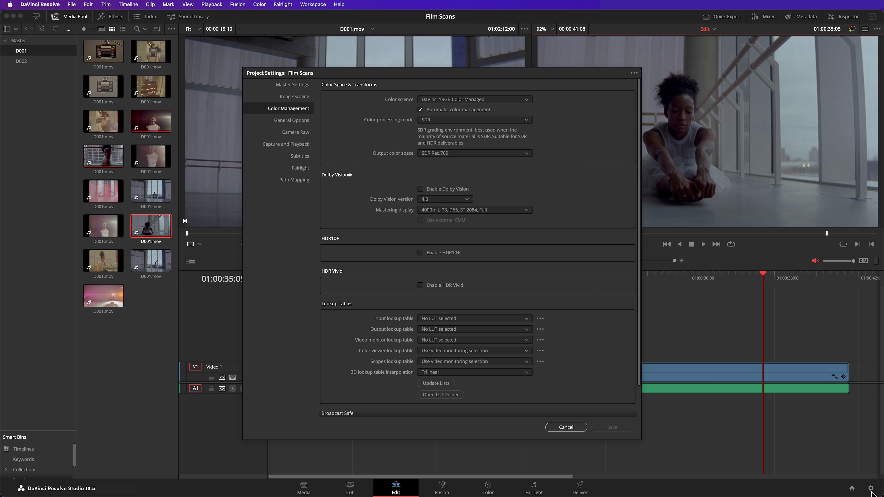
left_click(291, 84)
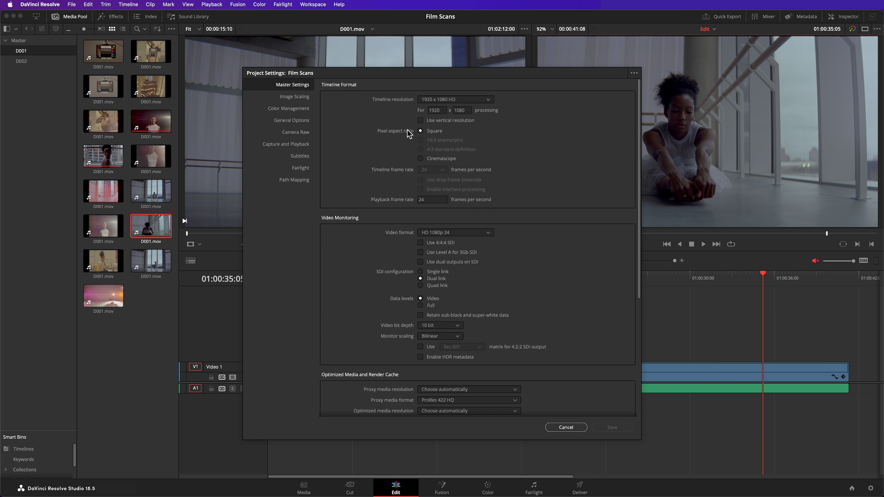
scroll("down", 3)
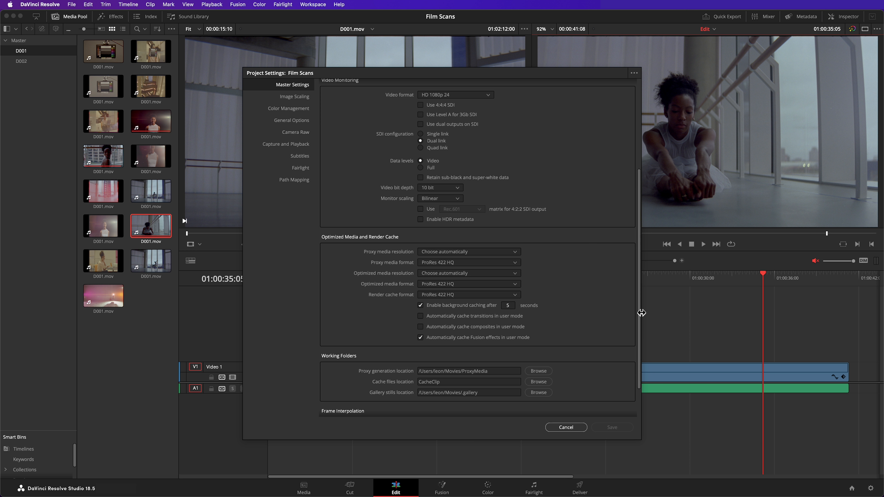
left_click(469, 251)
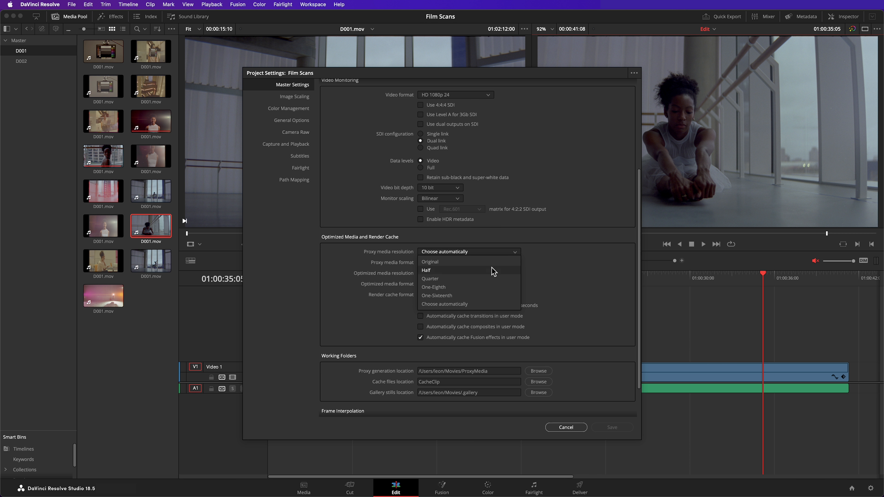
left_click(427, 270)
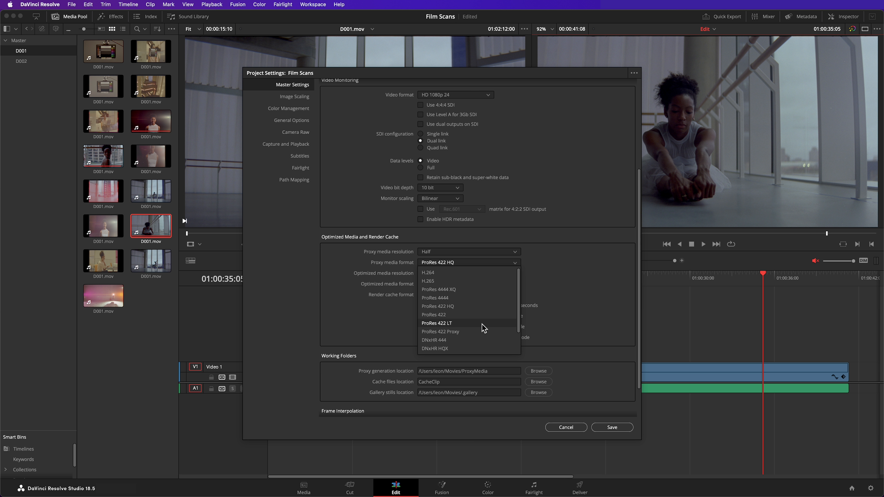
left_click(437, 323)
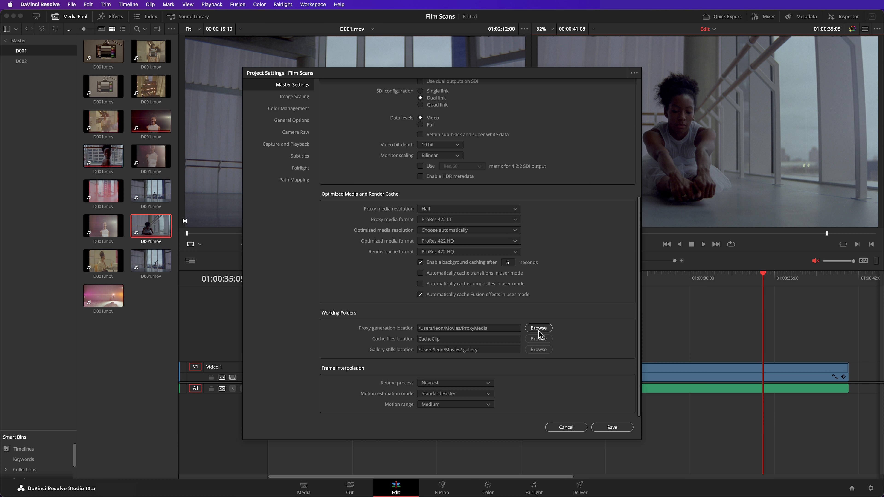
- Check the proxy generation folder, leave it unchanged, and save the project settings
left_click(537, 328)
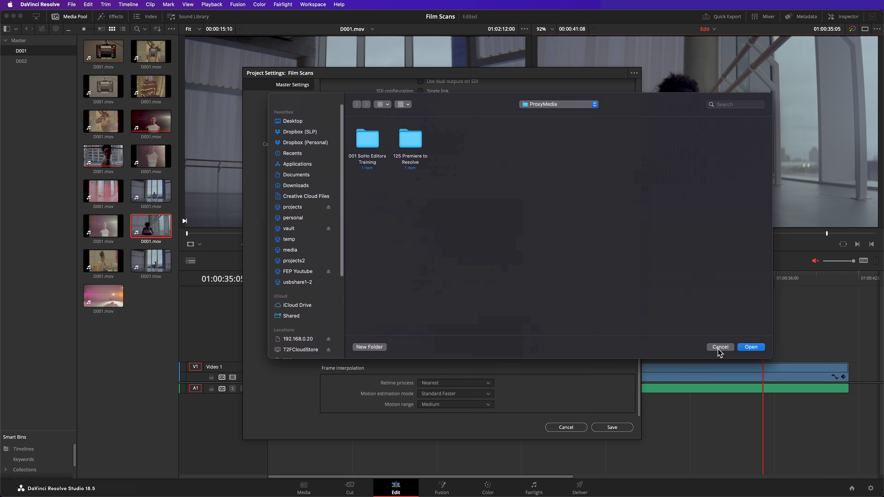
left_click(719, 347)
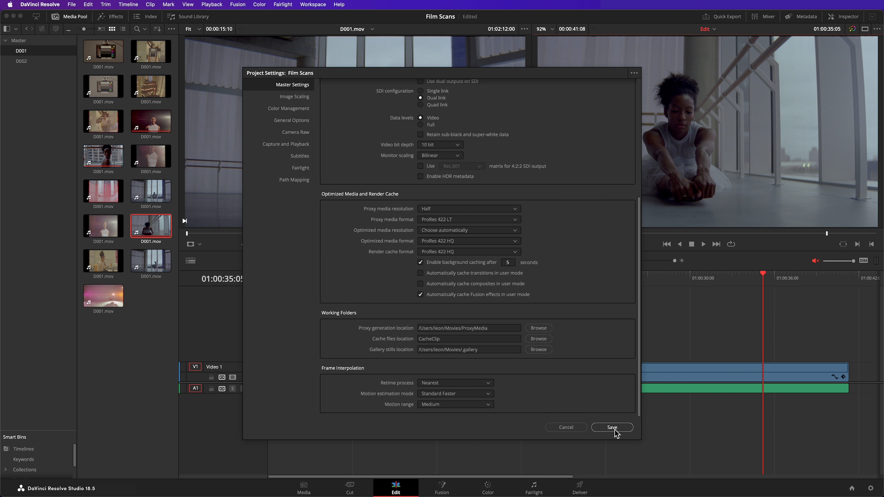
left_click(612, 427)
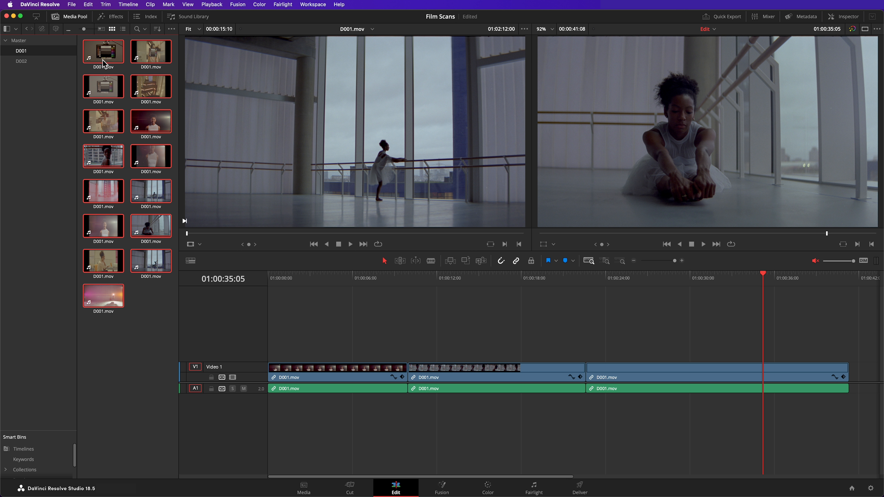
- Generate proxy media for the selected D001 shots from the media pool context menu
right_click(103, 52)
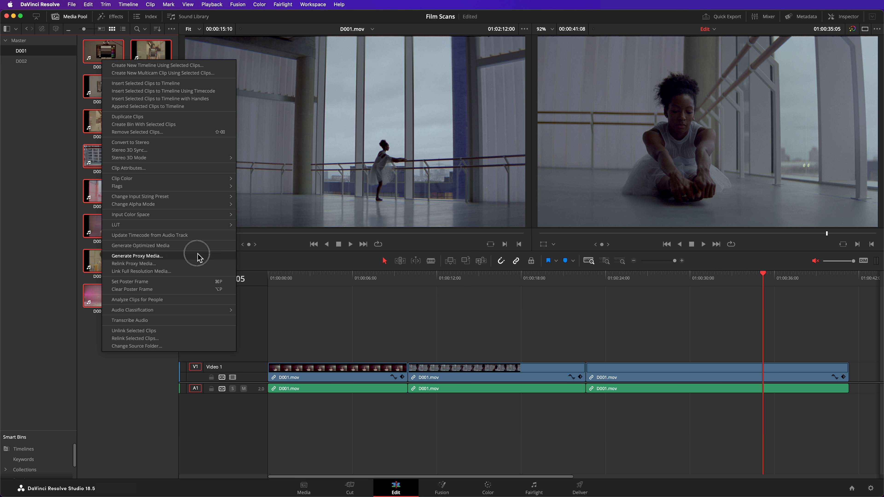
left_click(137, 255)
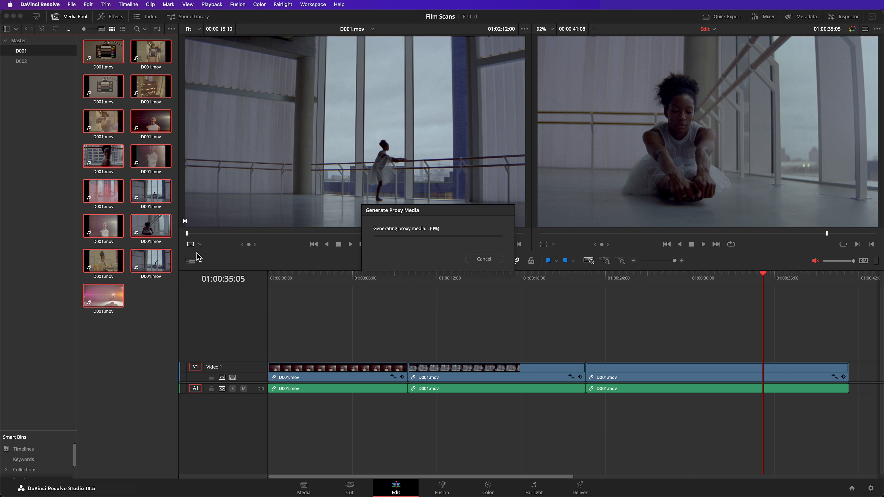